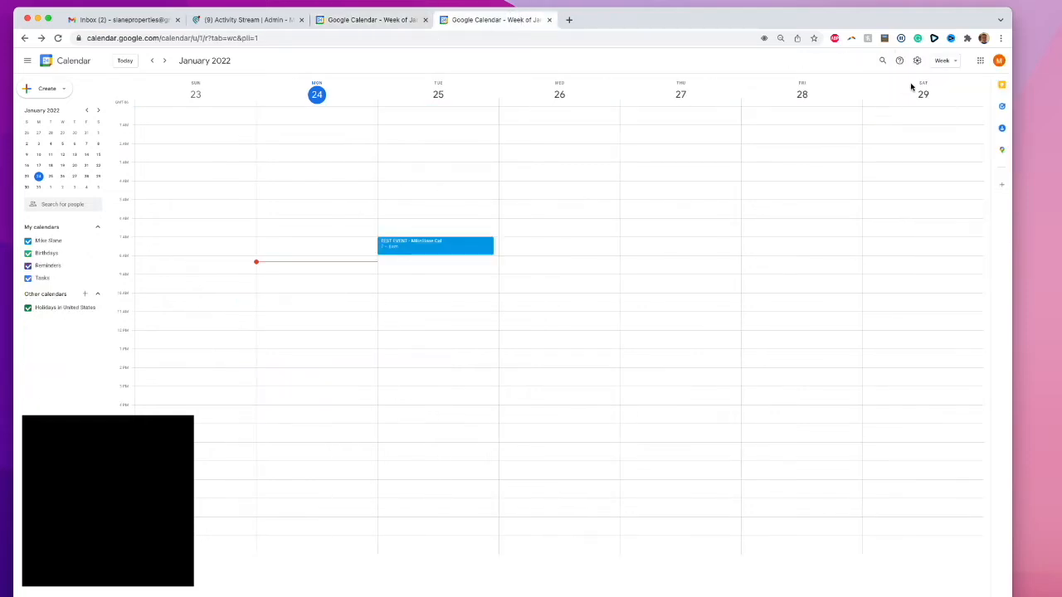
mouse_move(199, 249)
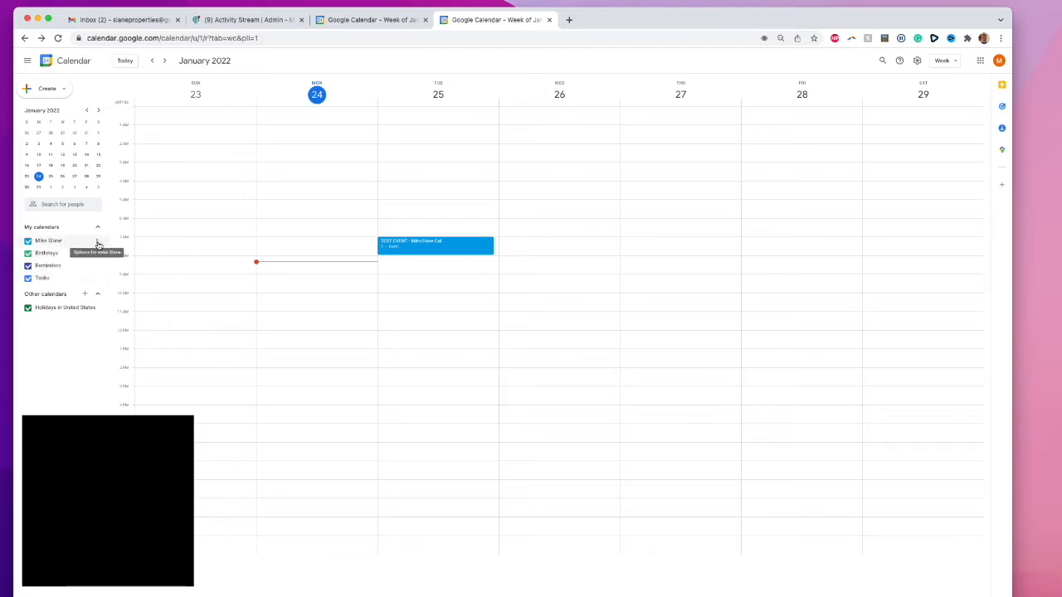
Open Settings and sharing for the secondary calendar under My calendars.
click(98, 240)
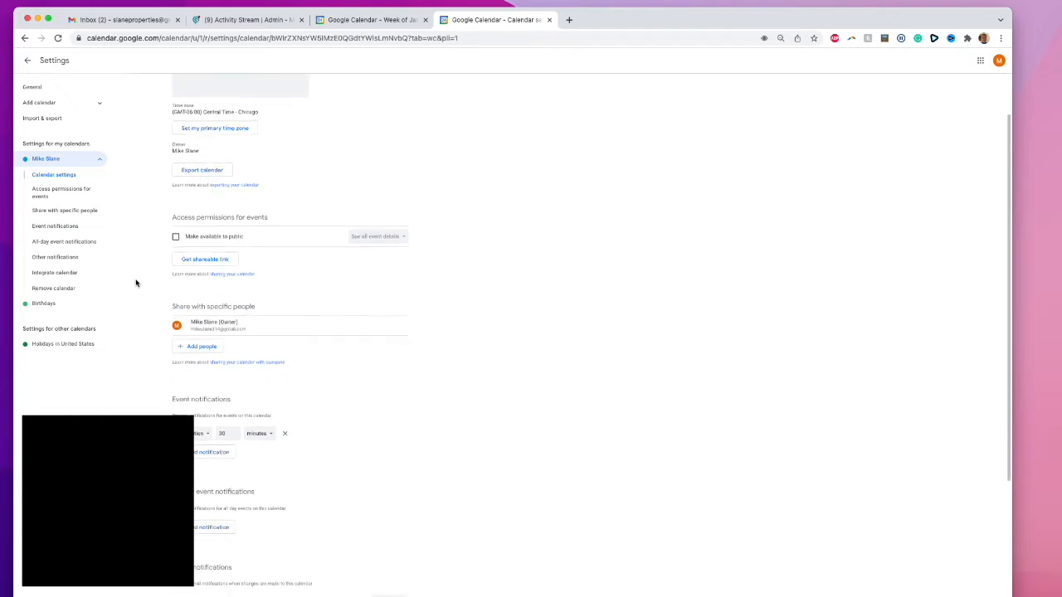
click(199, 347)
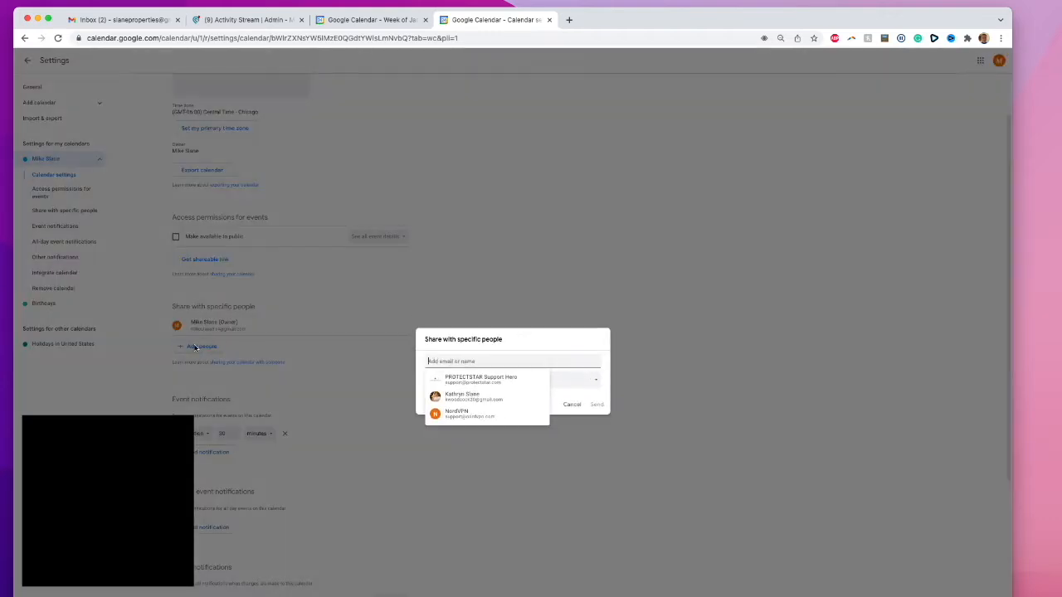
text(x)
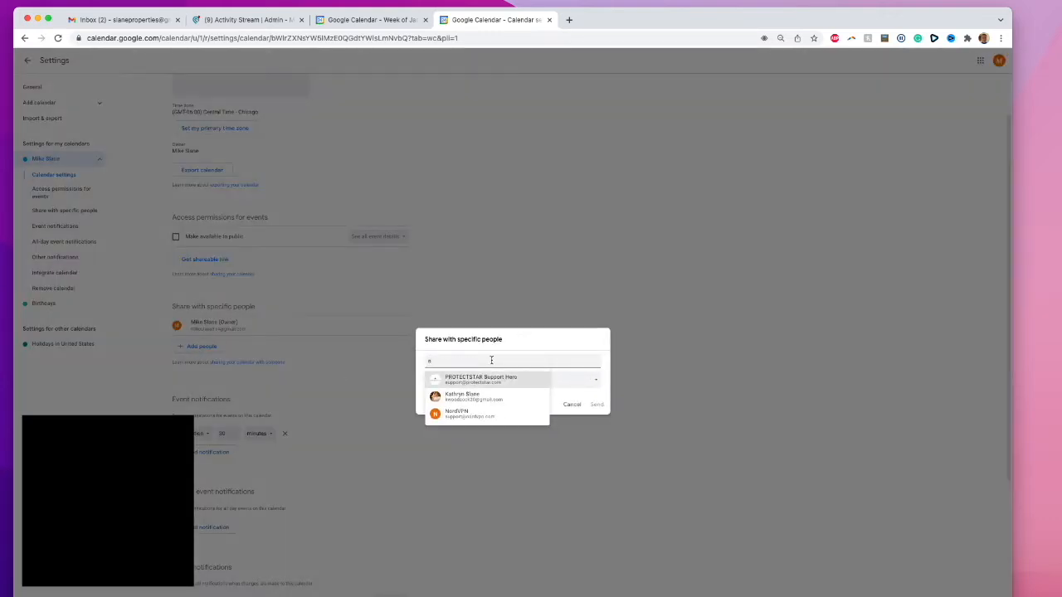
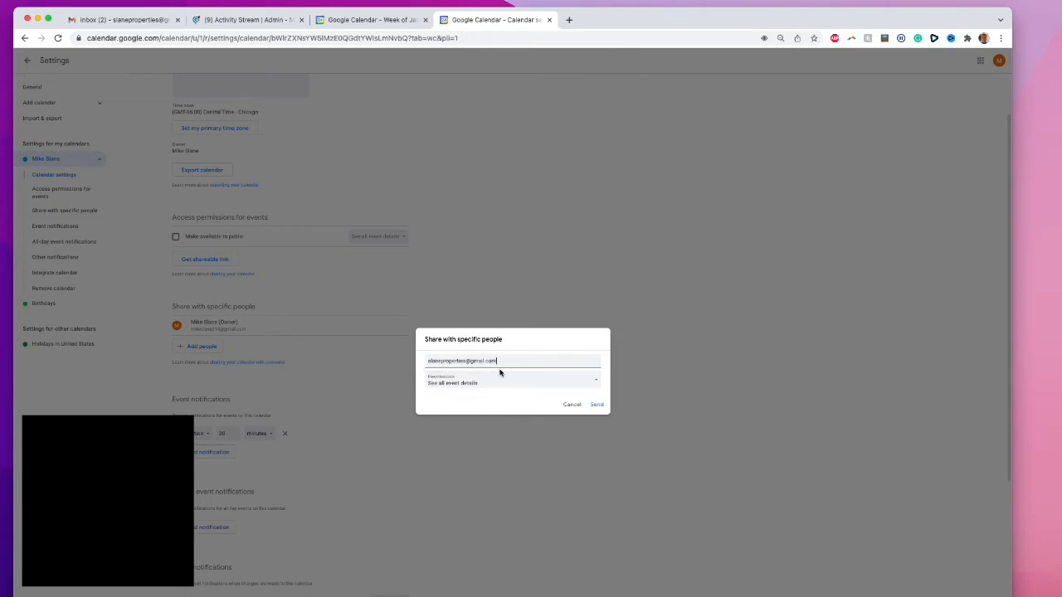
click(511, 378)
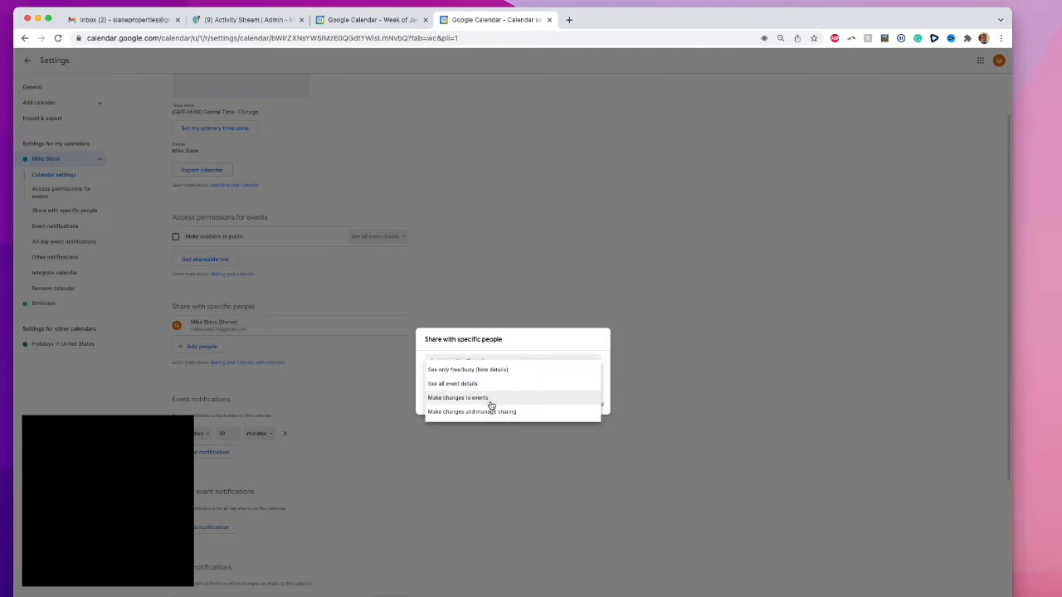
Grant Make changes and manage sharing permission and send the sharing invite.
click(468, 411)
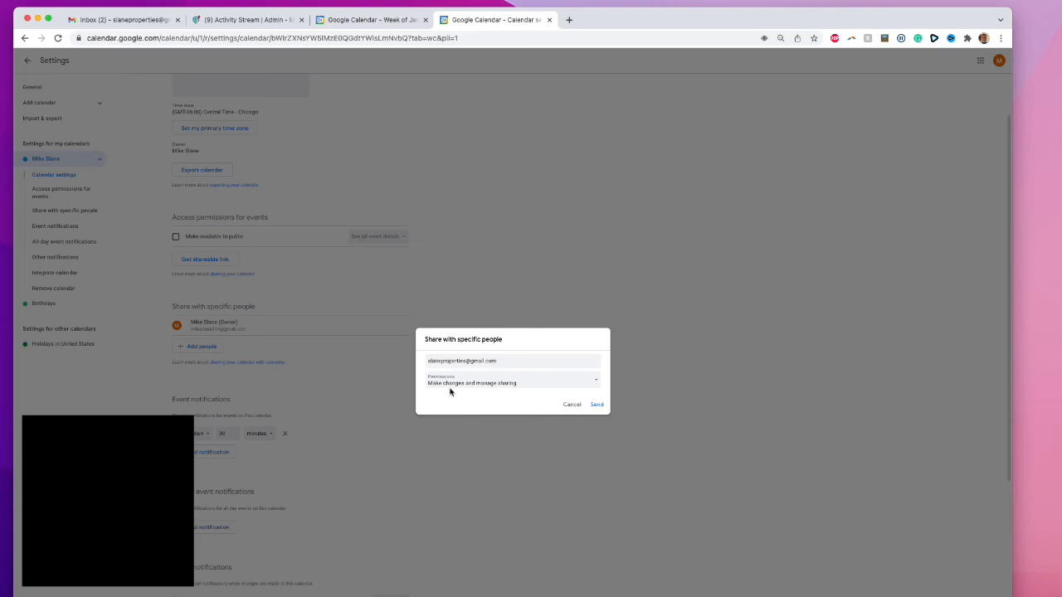
click(511, 380)
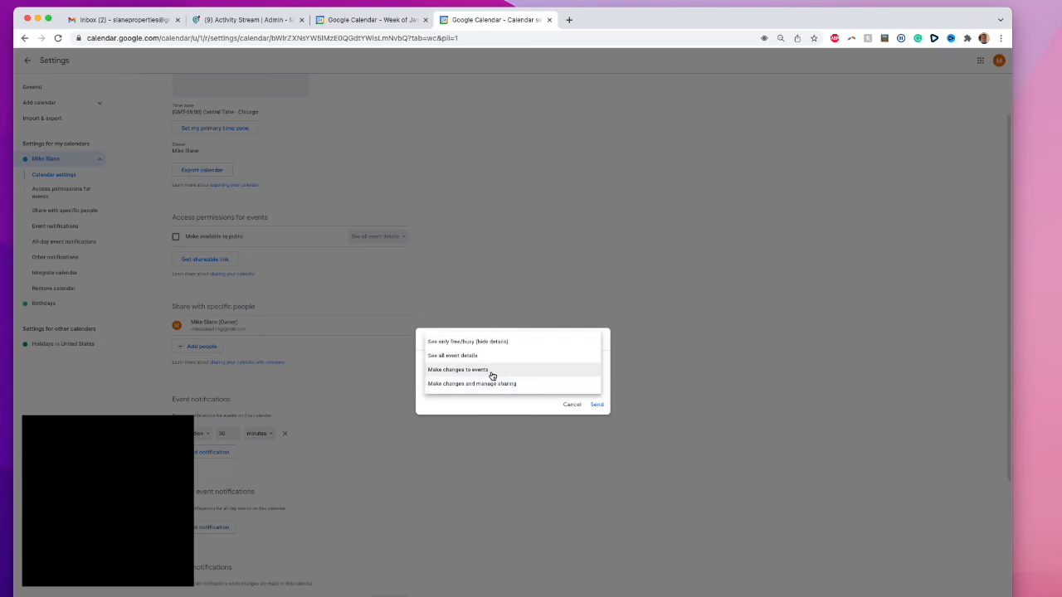
mouse_move(507, 388)
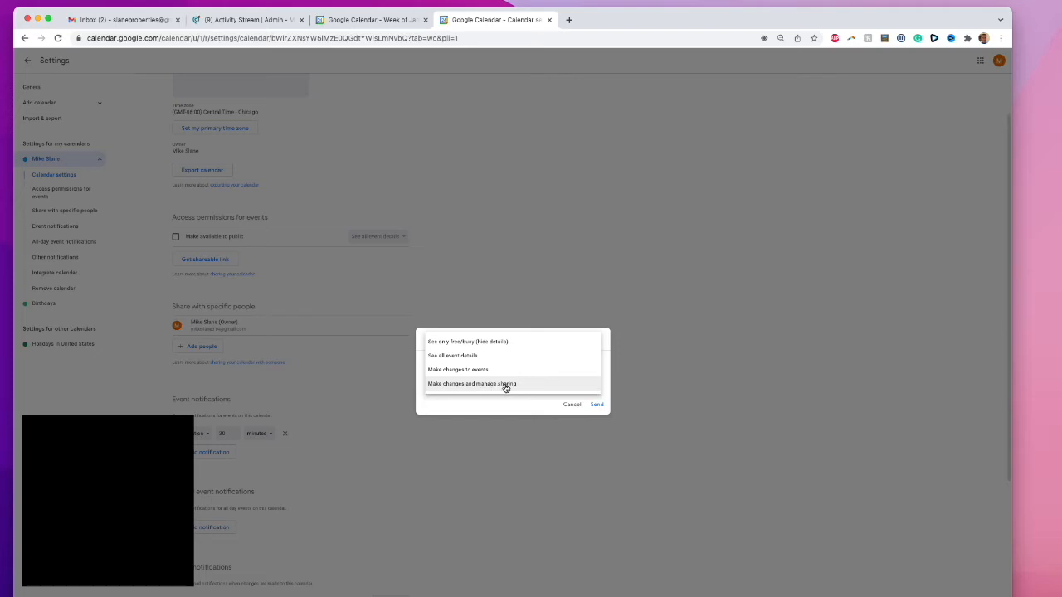
mouse_move(475, 342)
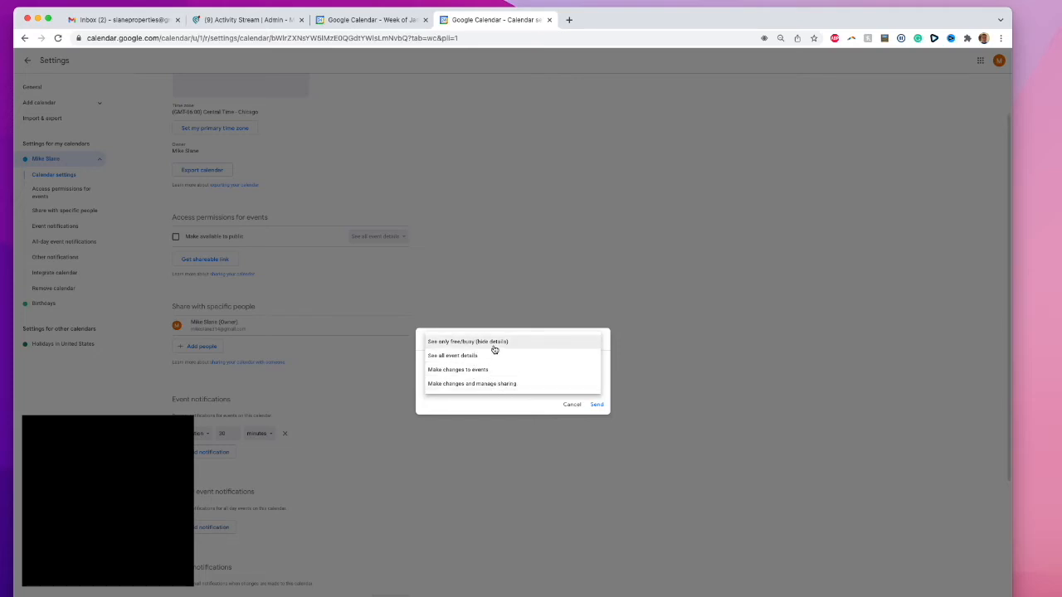
mouse_move(487, 370)
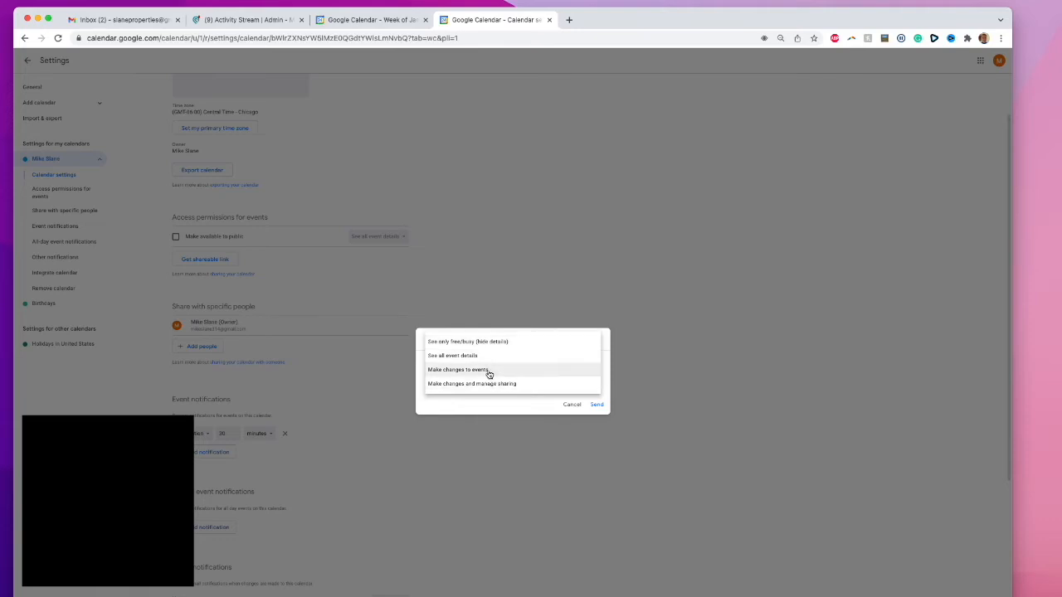
click(458, 370)
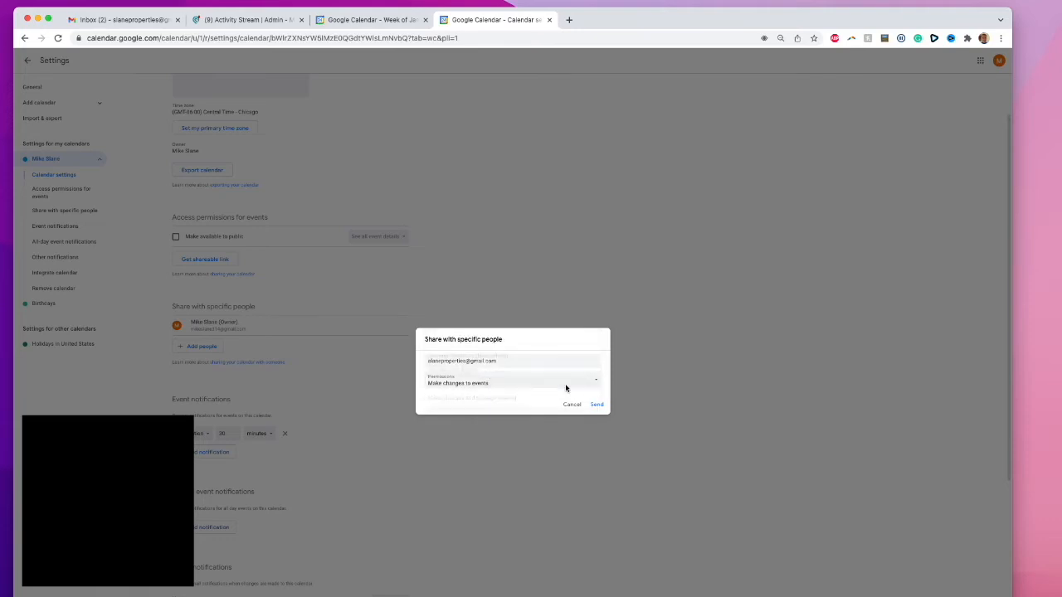
click(511, 379)
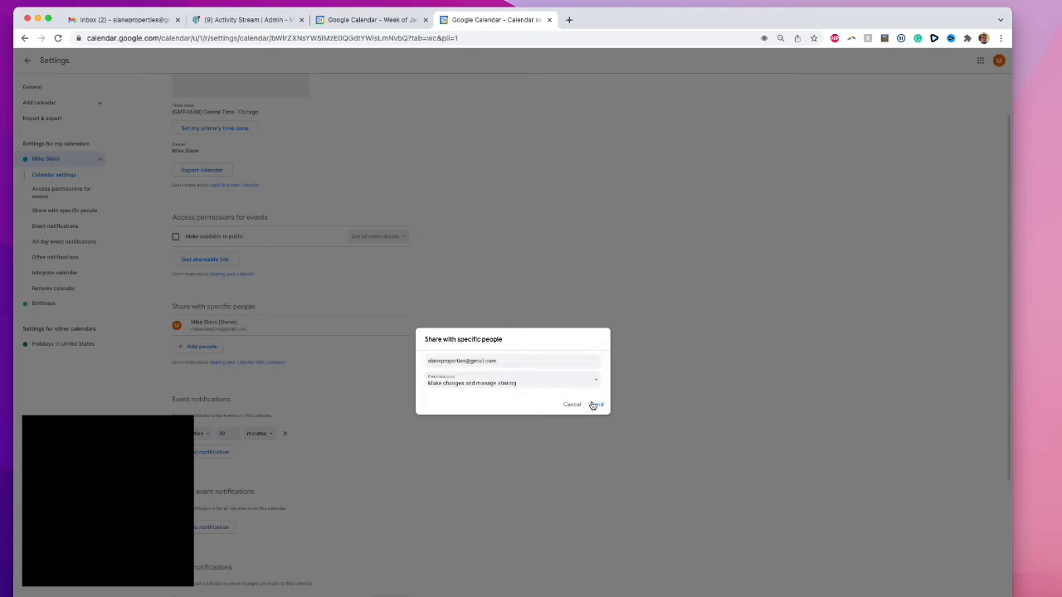
click(598, 405)
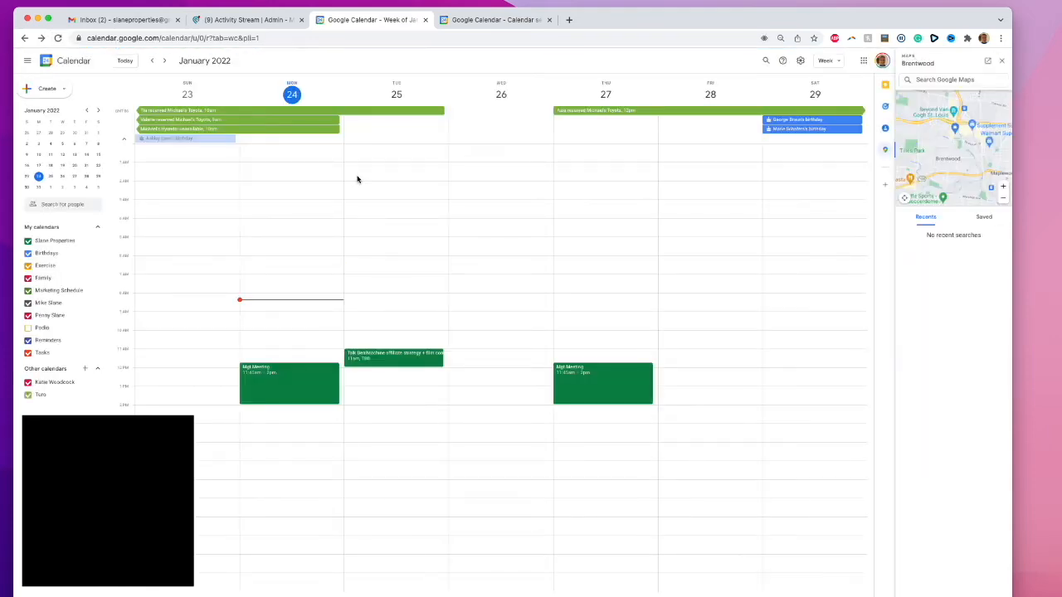
Open the 'has shared a calendar with you' email in the primary inbox.
click(124, 19)
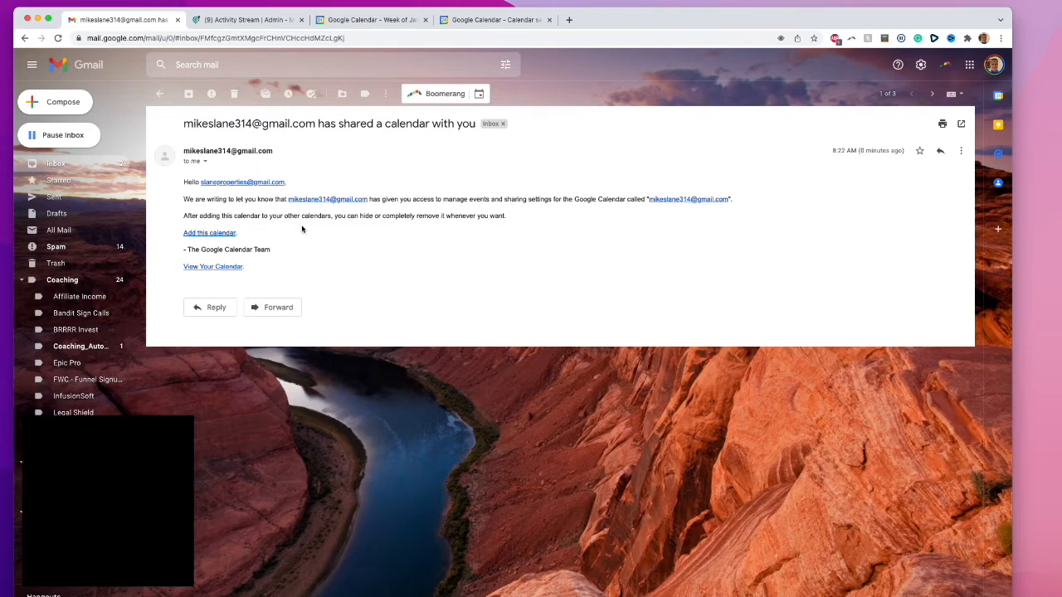
Add the shared calendar to the primary account via the email's Add this calendar link.
click(209, 232)
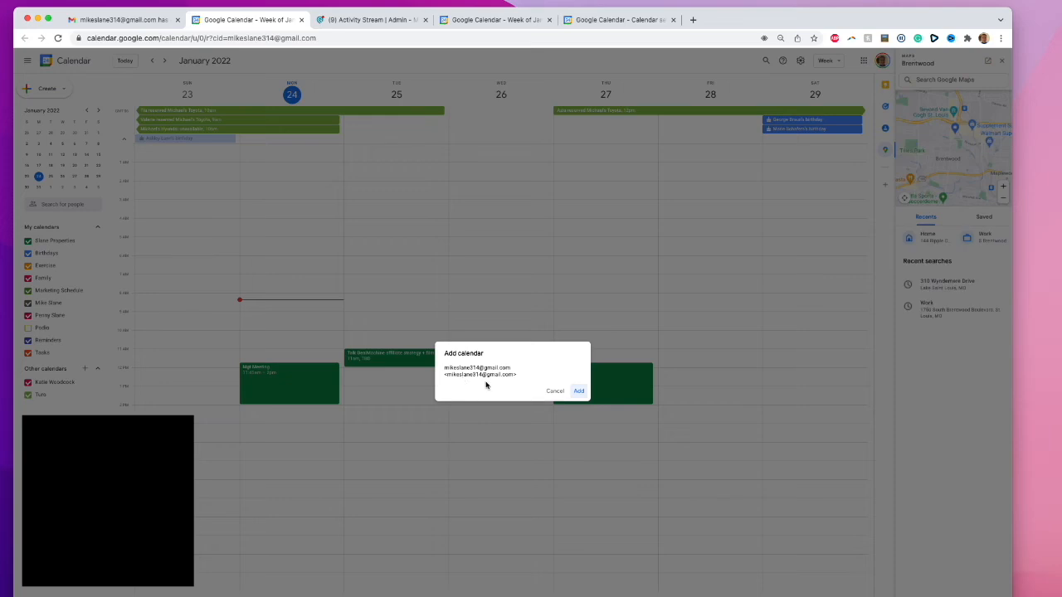
click(578, 392)
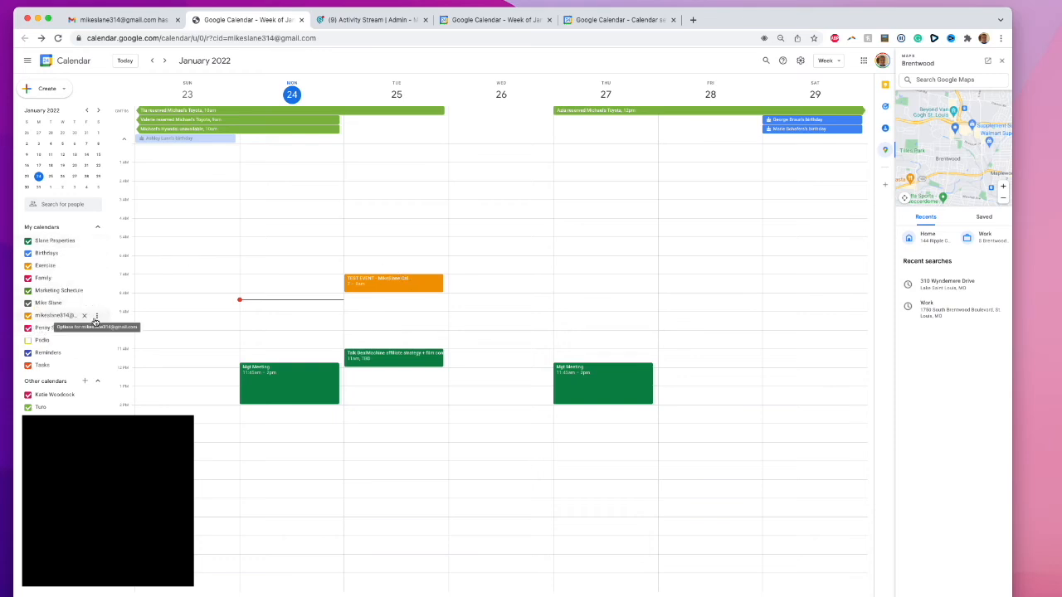
click(96, 316)
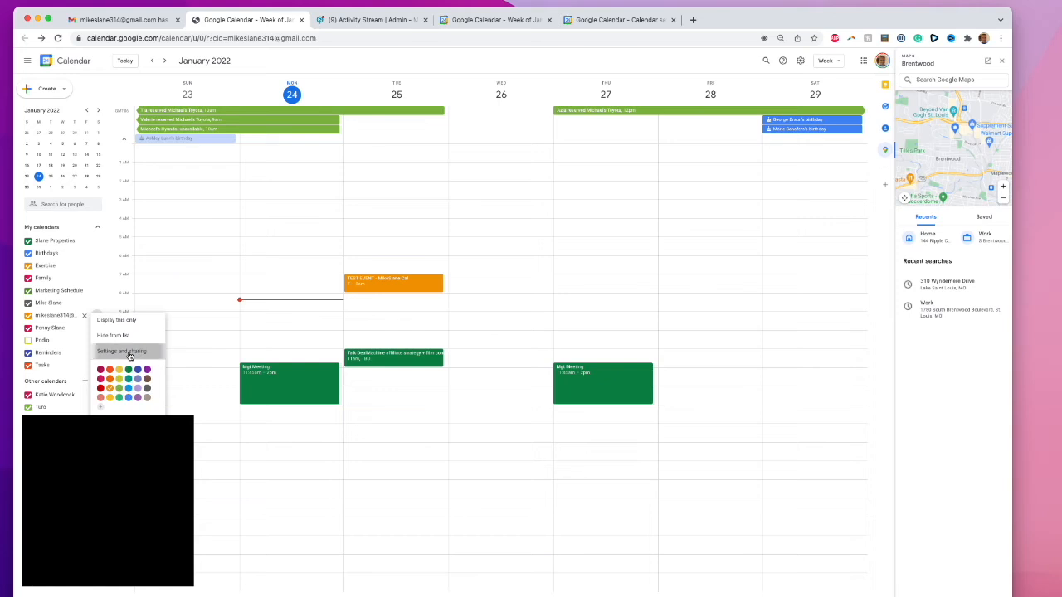
click(126, 351)
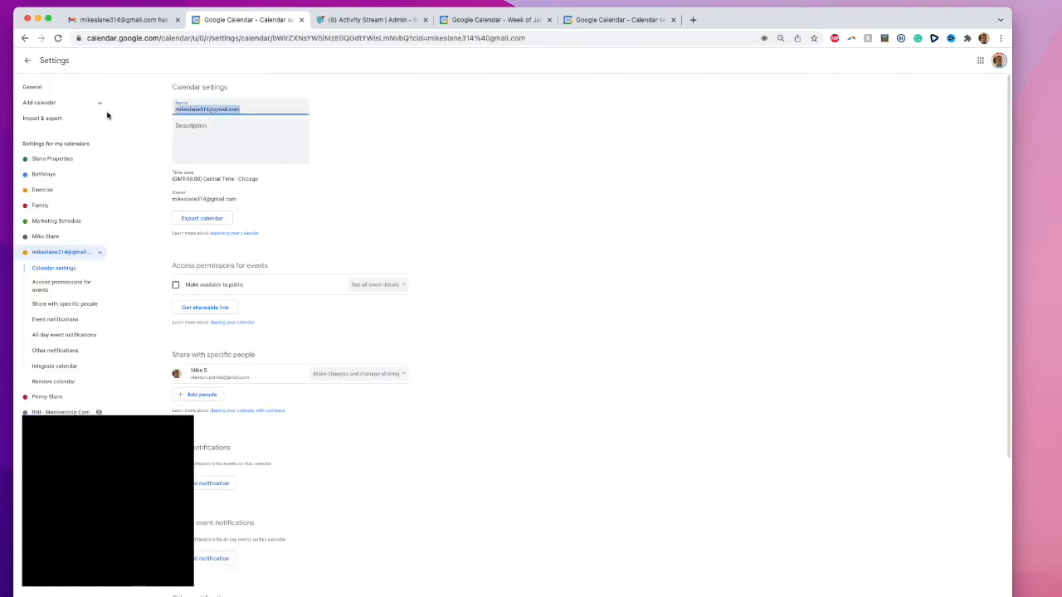
text(Mike S)
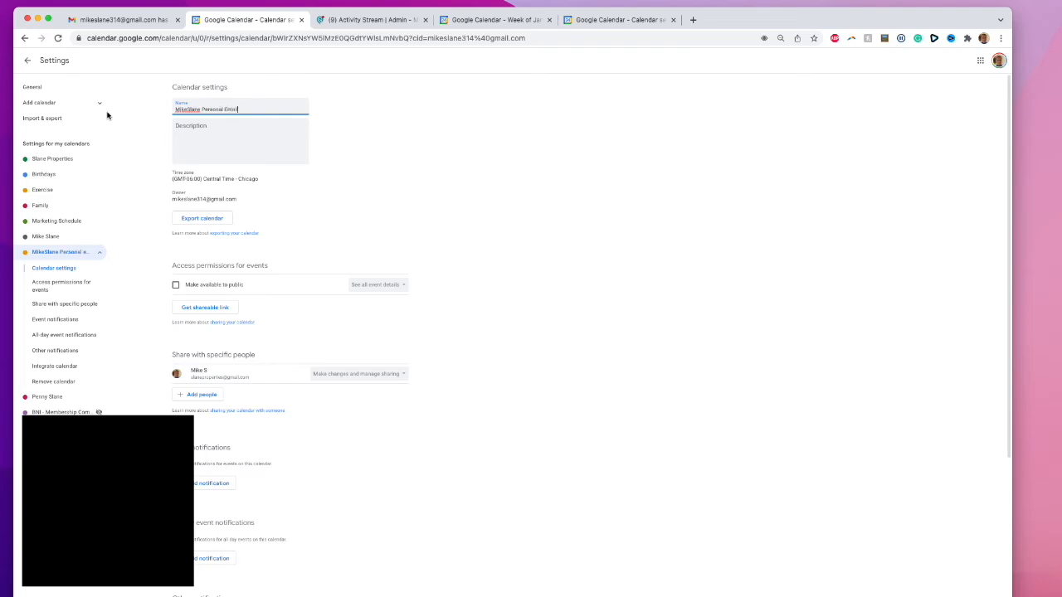
scroll(down, 3)
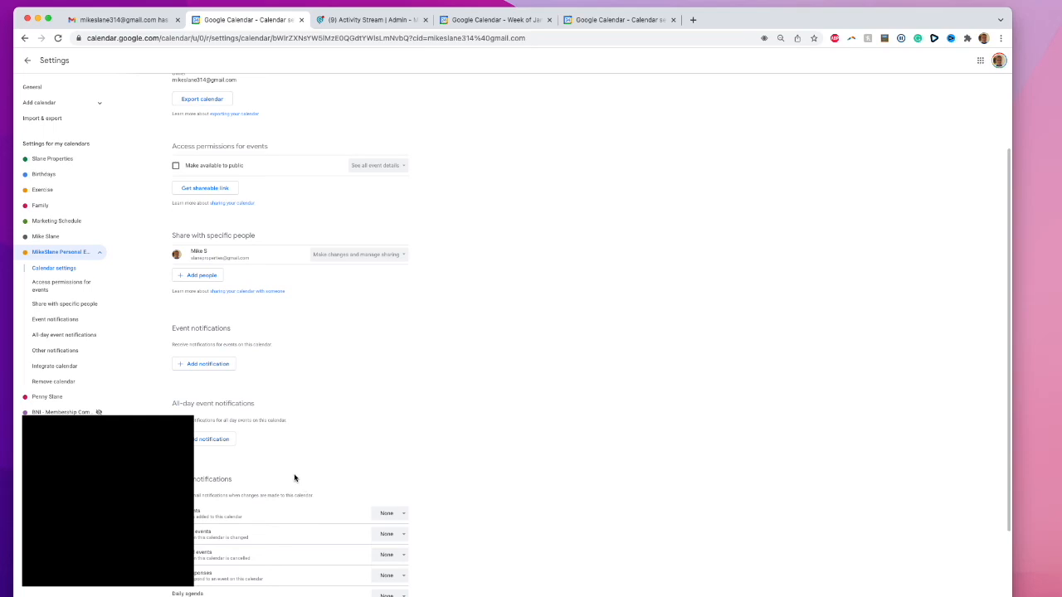
scroll(up, 3)
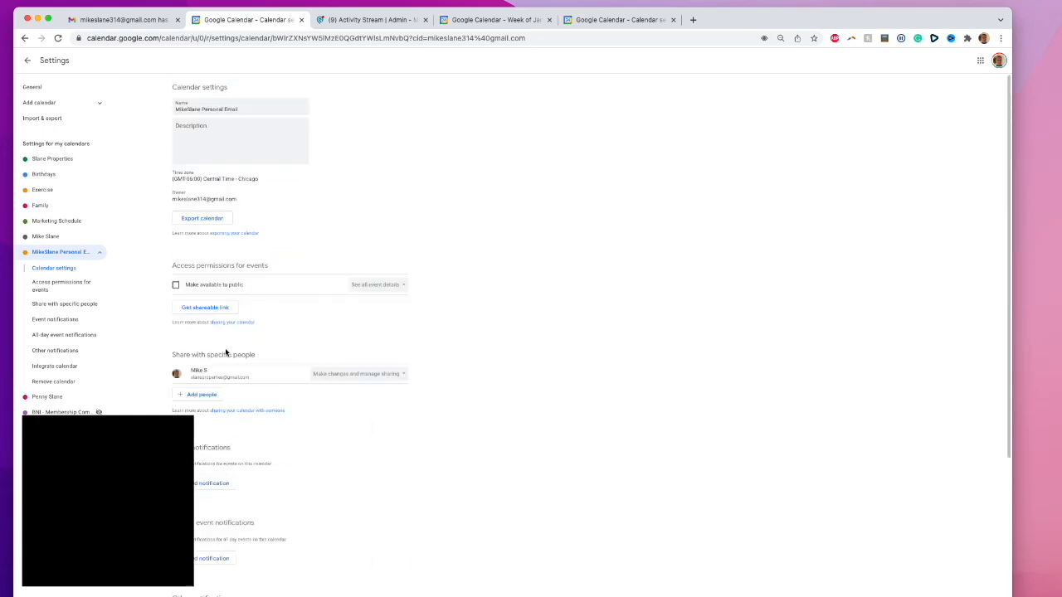